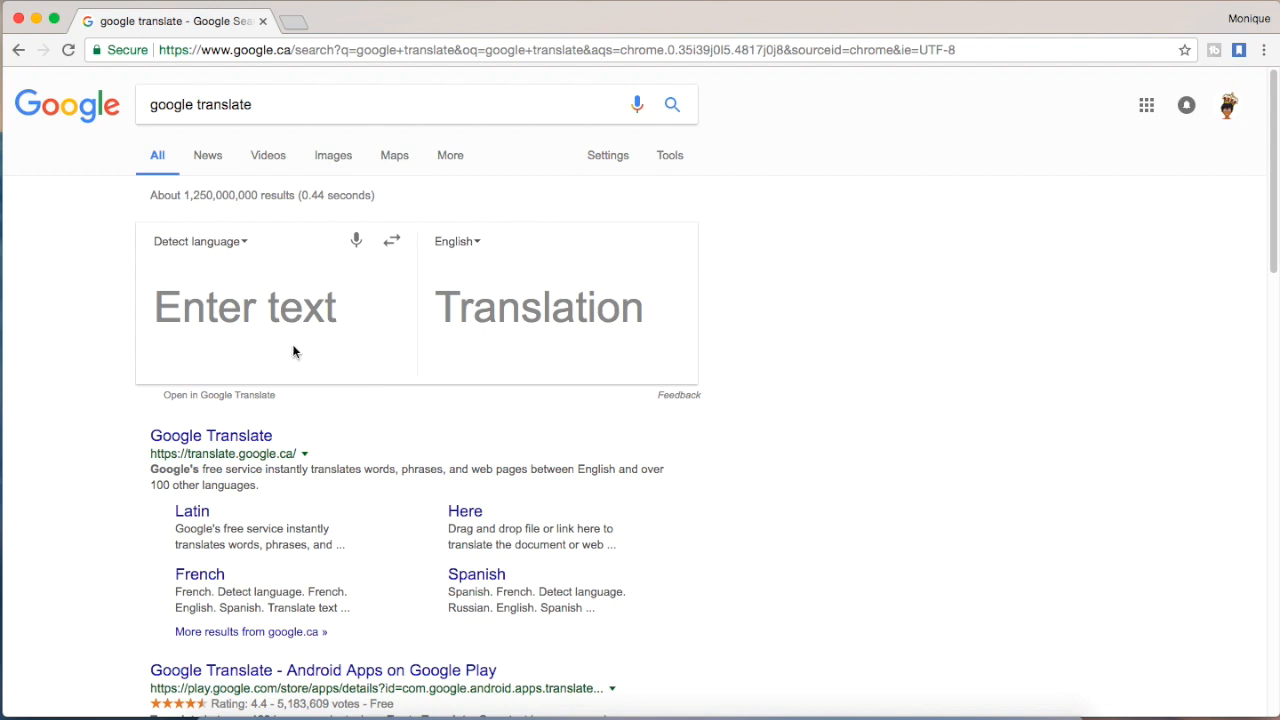
Step: Enter 'blue' in the search translator and set the target language to French, giving 'bleu'
{"action": "left_click", "coordinate": [270, 308]}
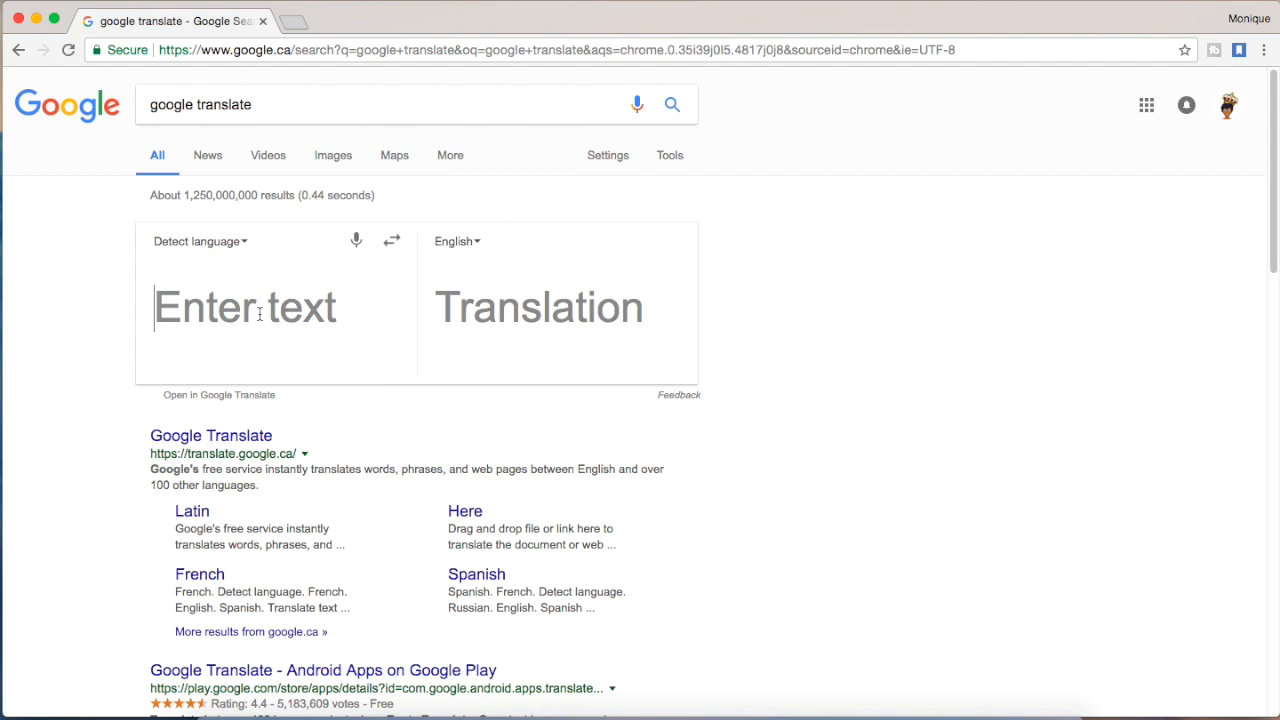
{"action": "type", "text": "blue"}
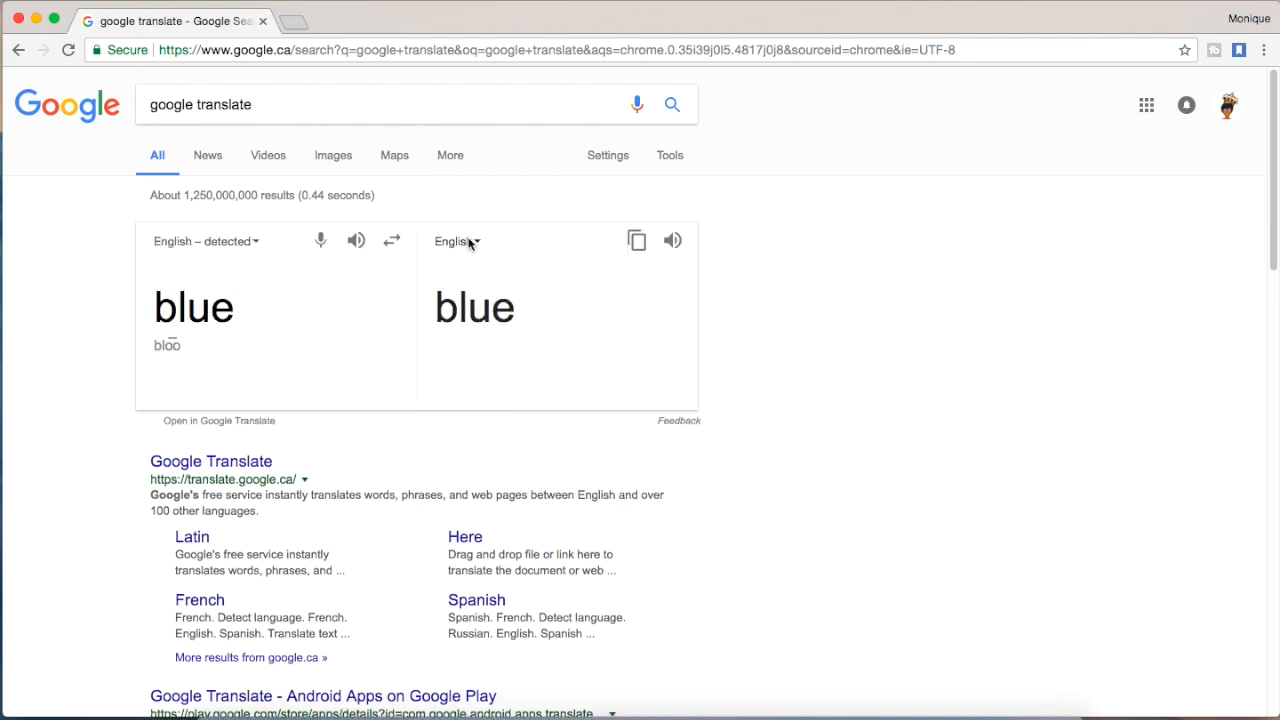
{"action": "left_click", "coordinate": [456, 240]}
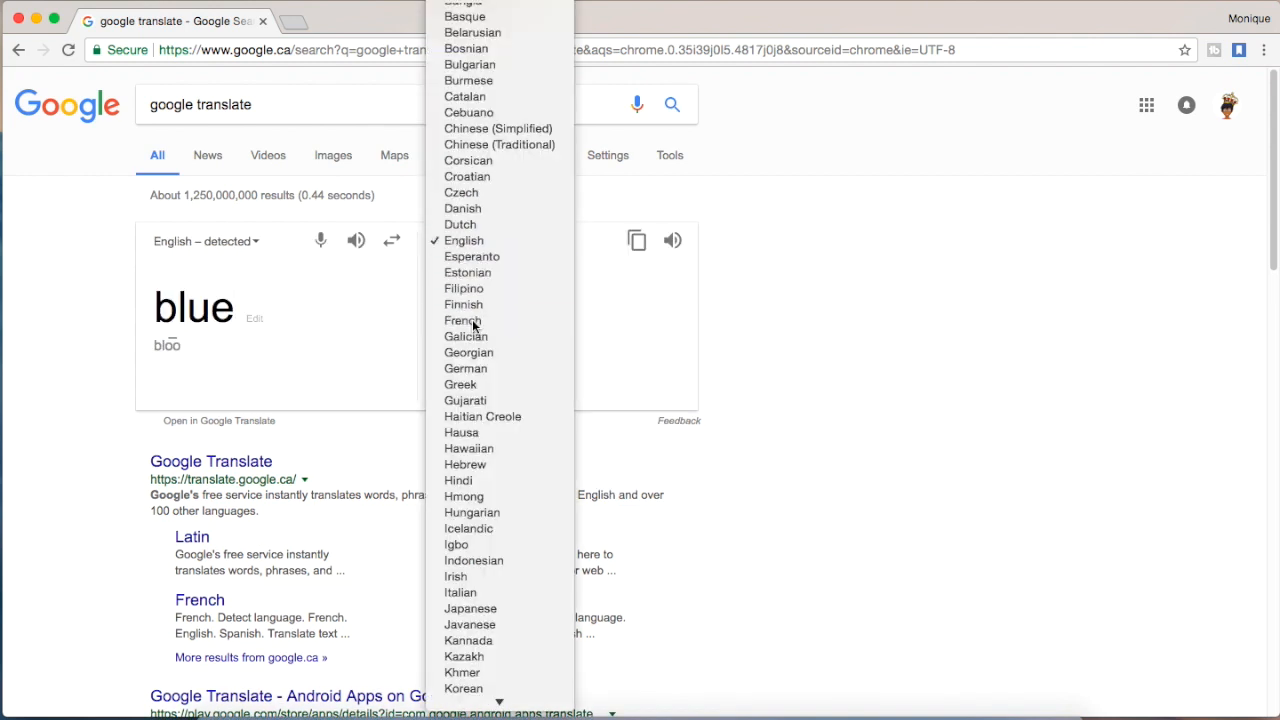
{"action": "left_click", "coordinate": [462, 320]}
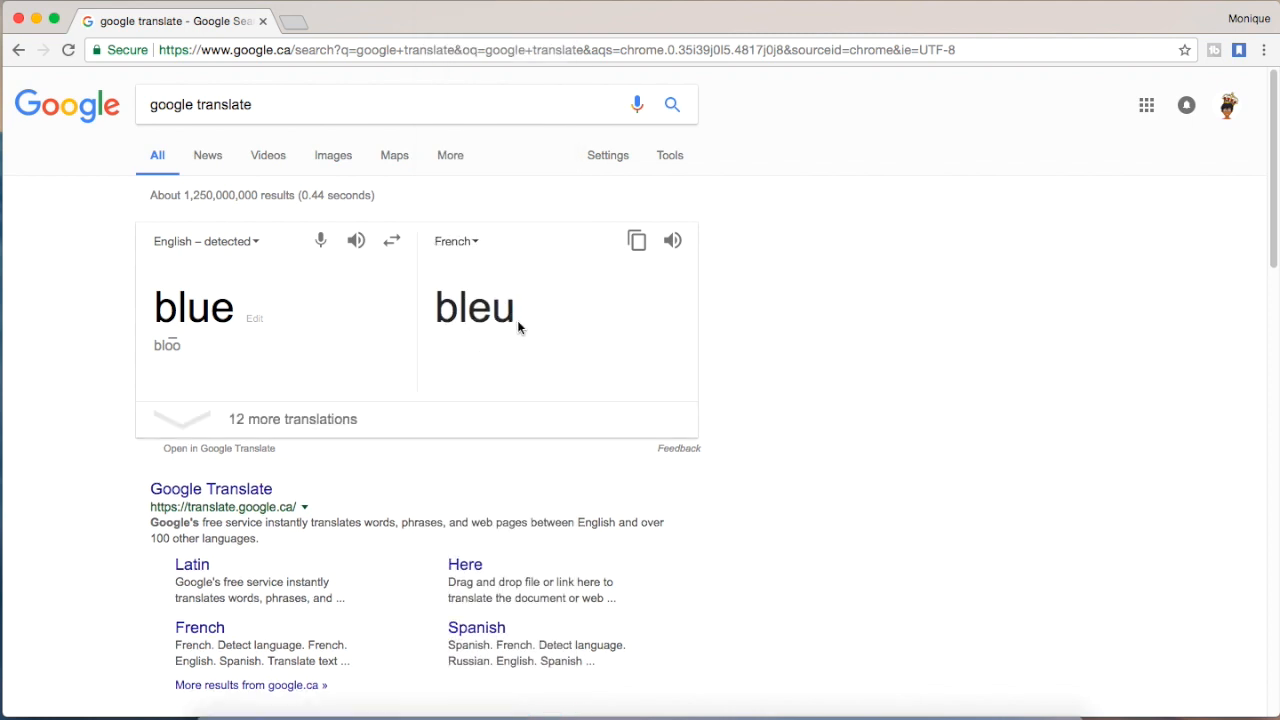
{"action": "mouse_move", "coordinate": [760, 240]}
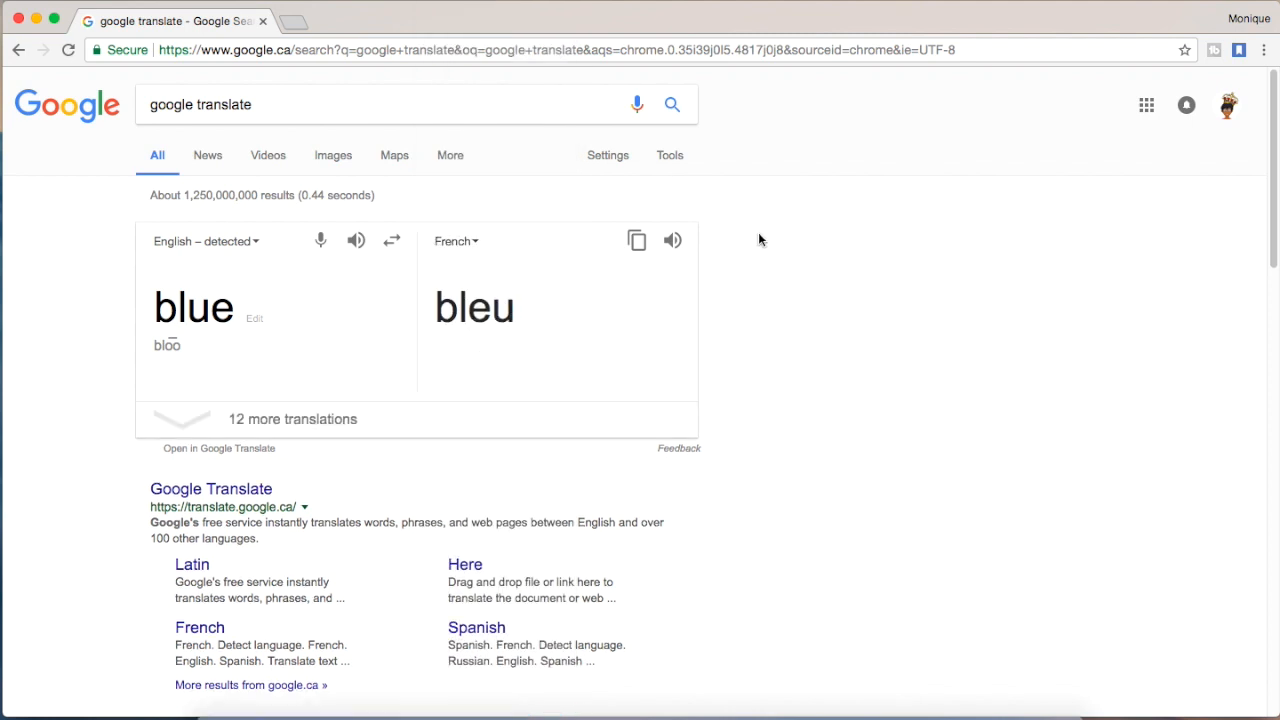
{"action": "scroll", "scroll_direction": "down", "scroll_amount": 3}
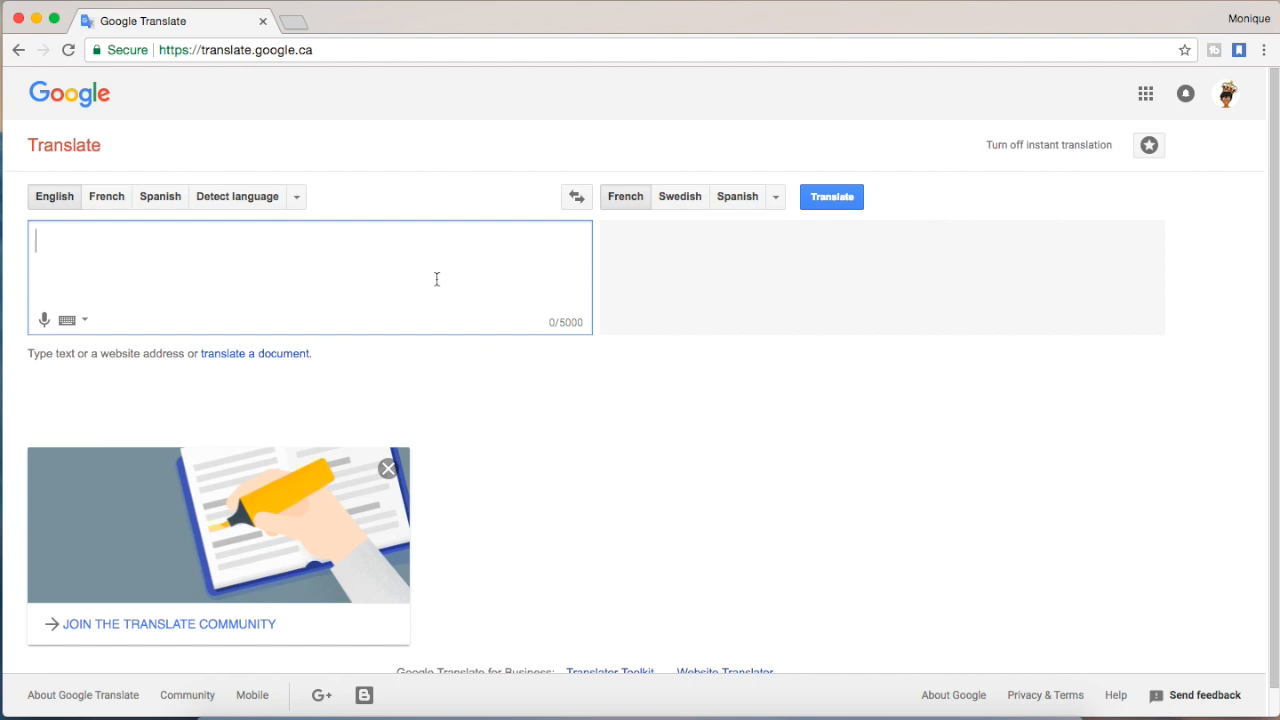
Step: Enter the English sentence about talking about Google Translate and captions, translated to French
{"action": "type", "text": "Hi this is Monique a"}
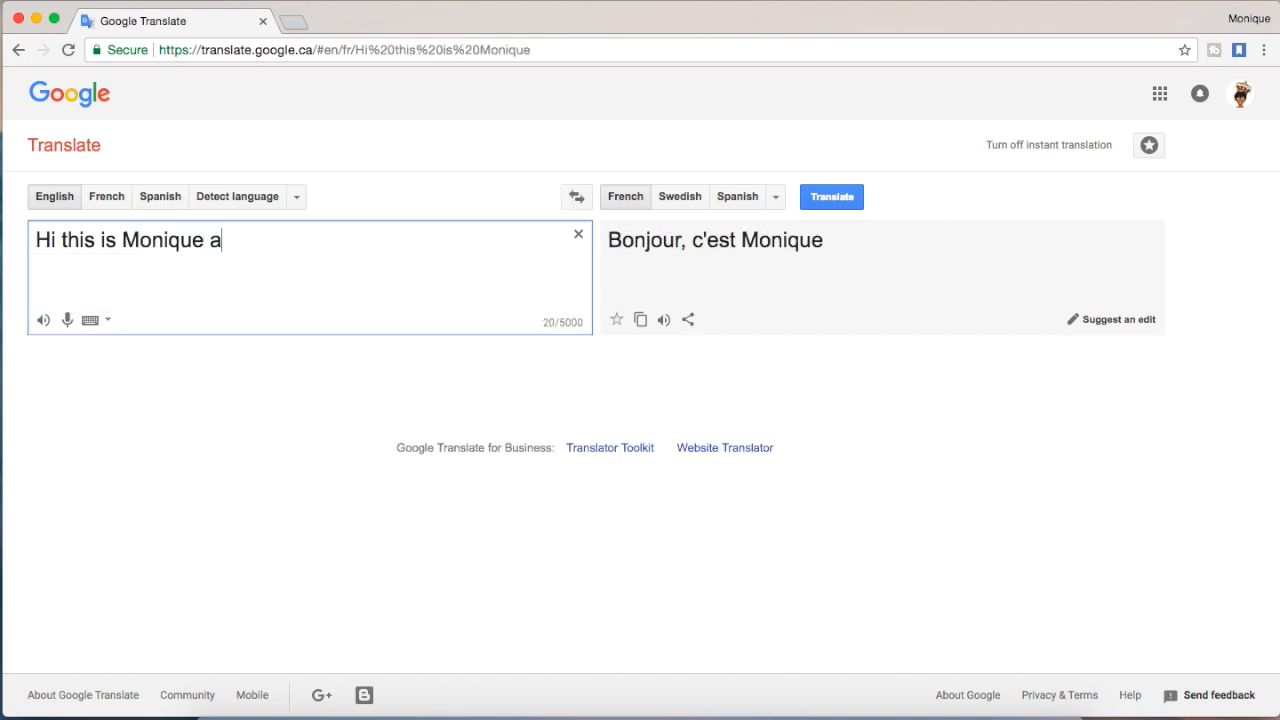
{"action": "type", "text": "nd today"}
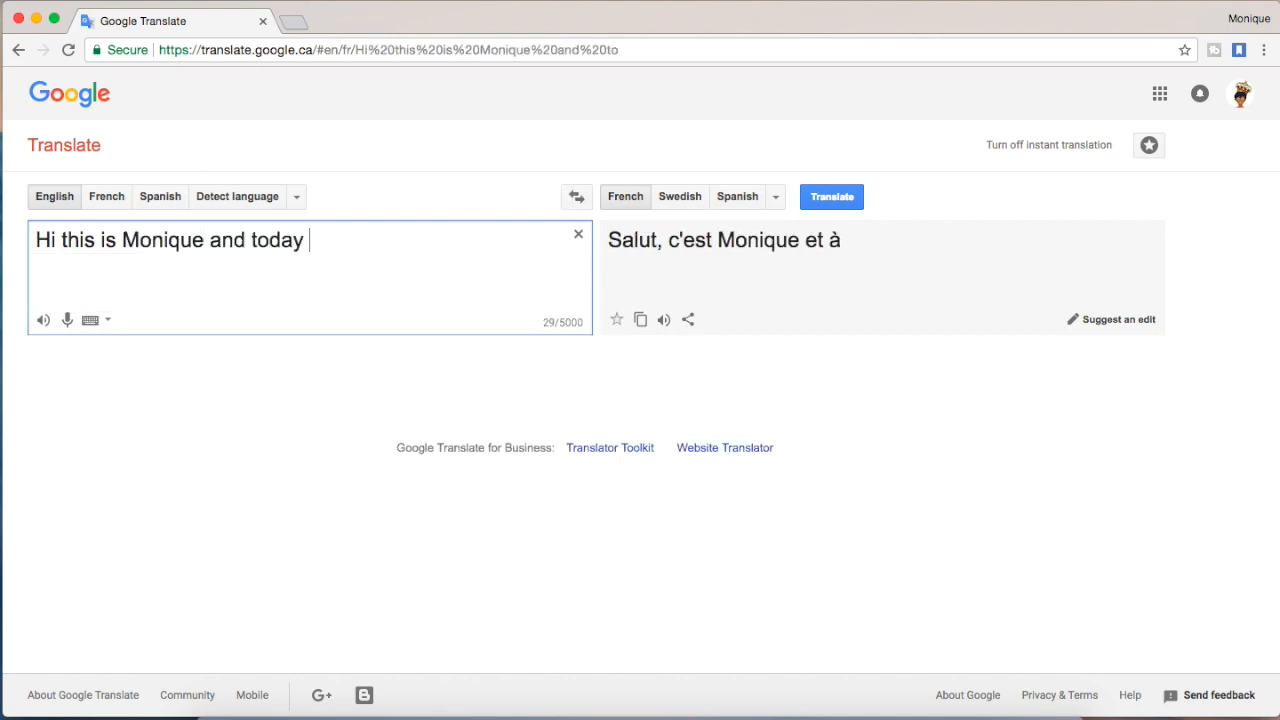
{"action": "type", "text": "I am tal"}
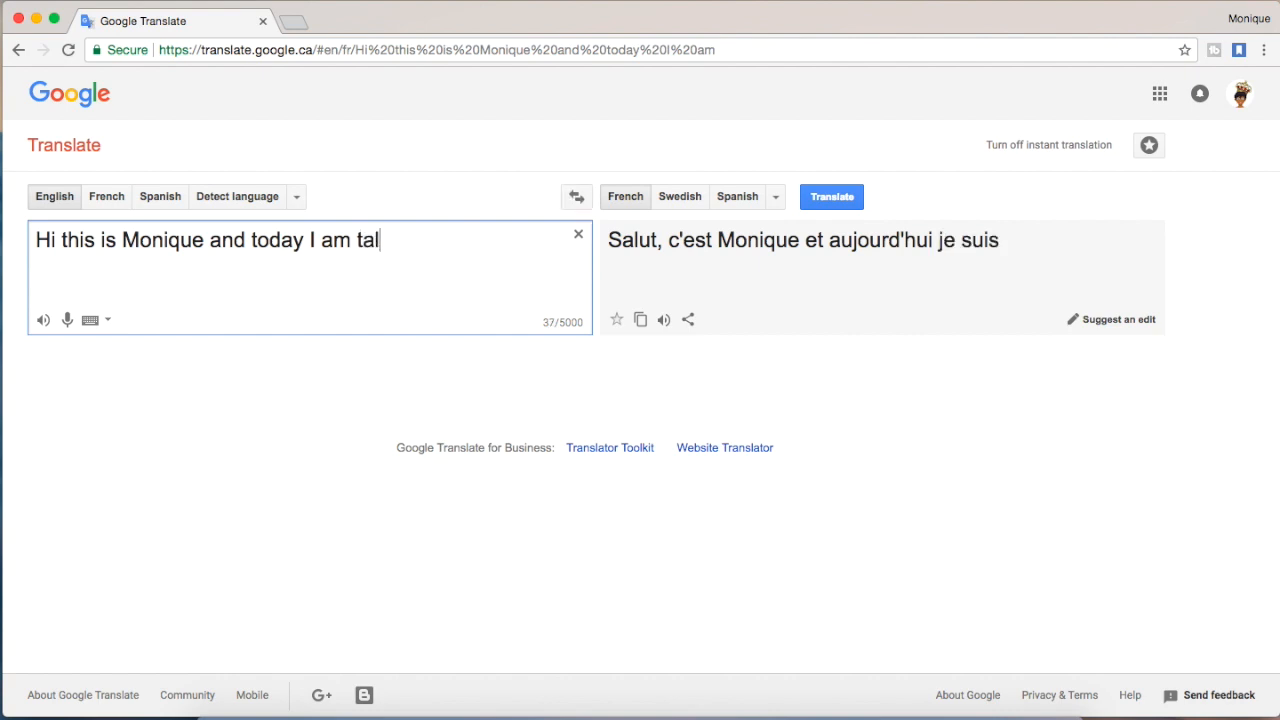
{"action": "type", "text": "king about Google translate and captions"}
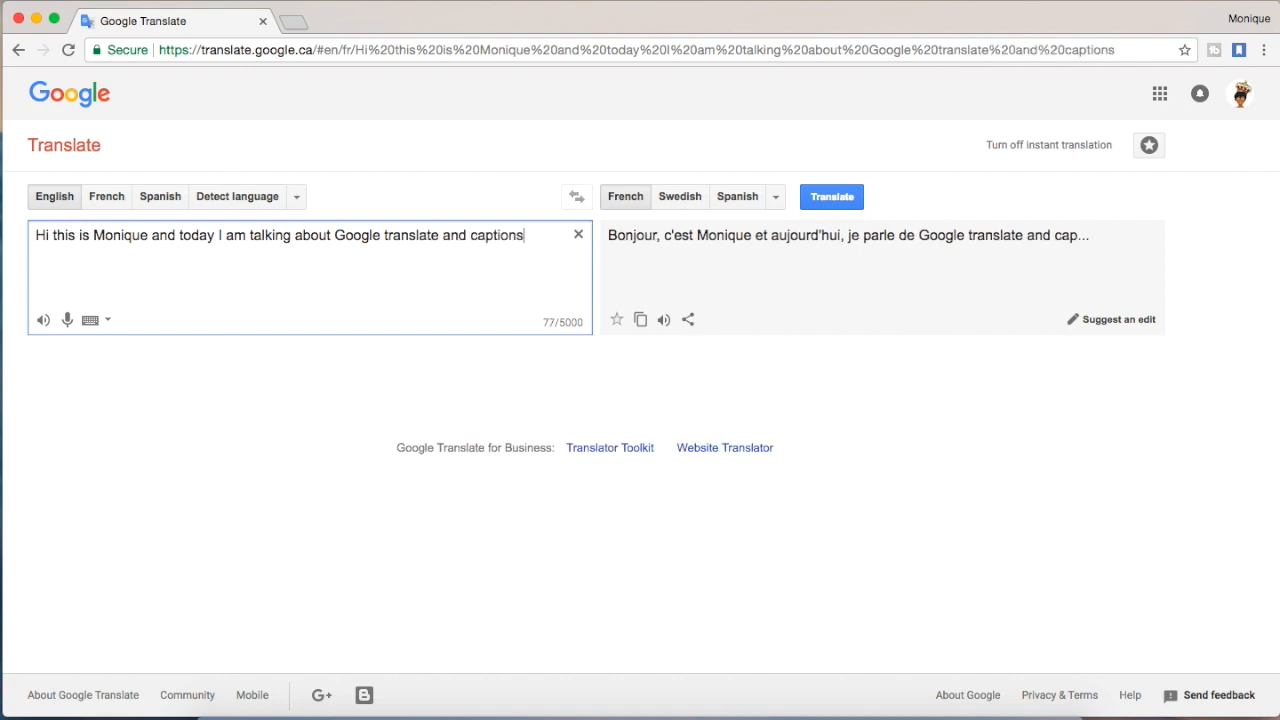
{"action": "type", "text": "."}
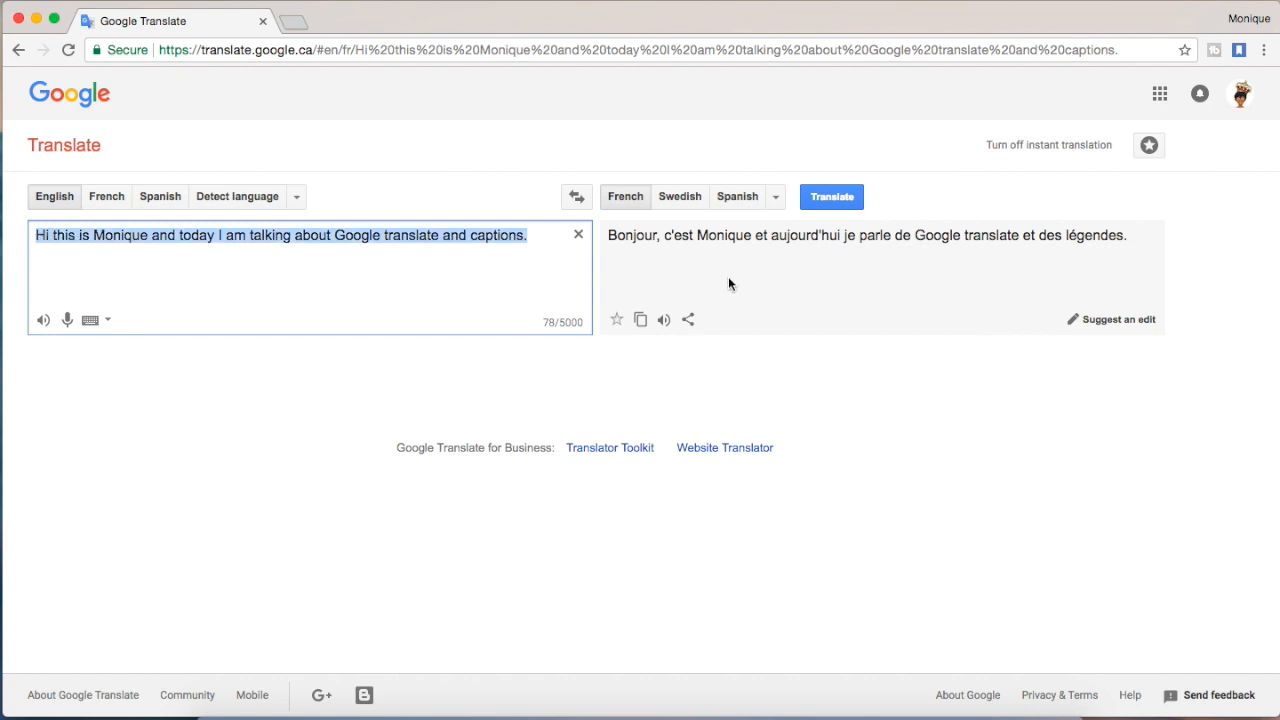
{"action": "left_click", "coordinate": [866, 236]}
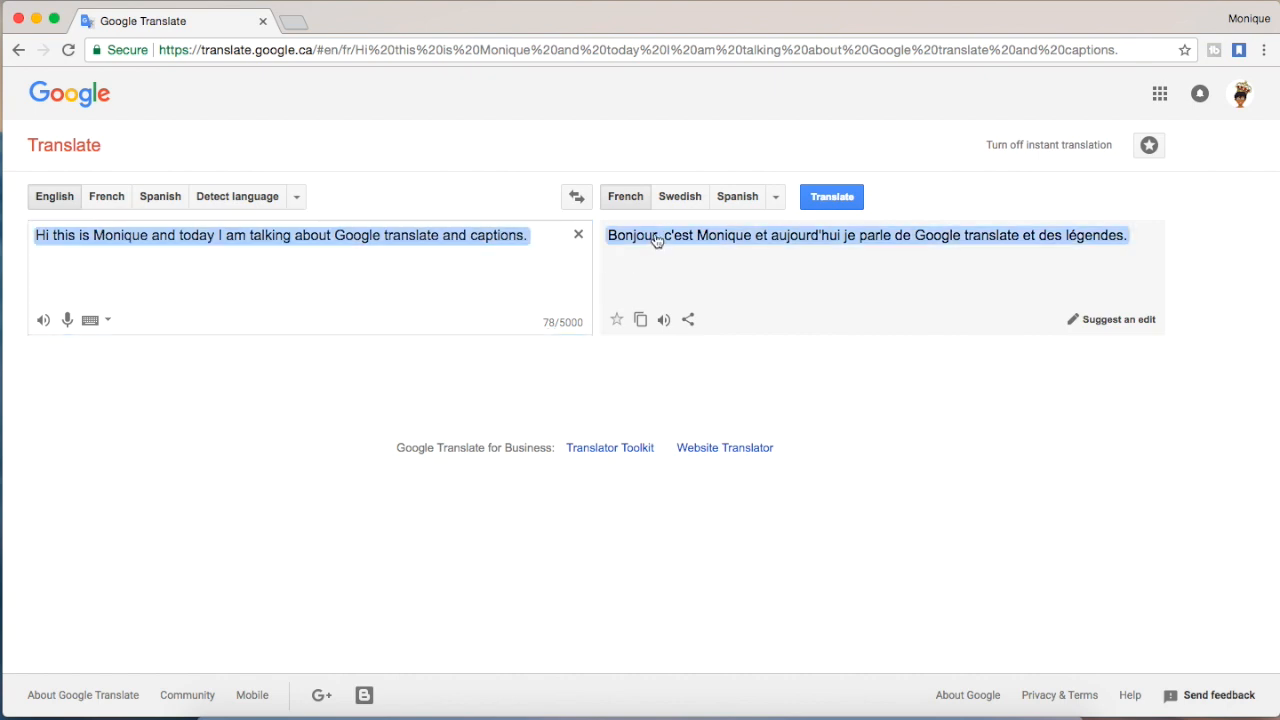
{"action": "mouse_move", "coordinate": [660, 240]}
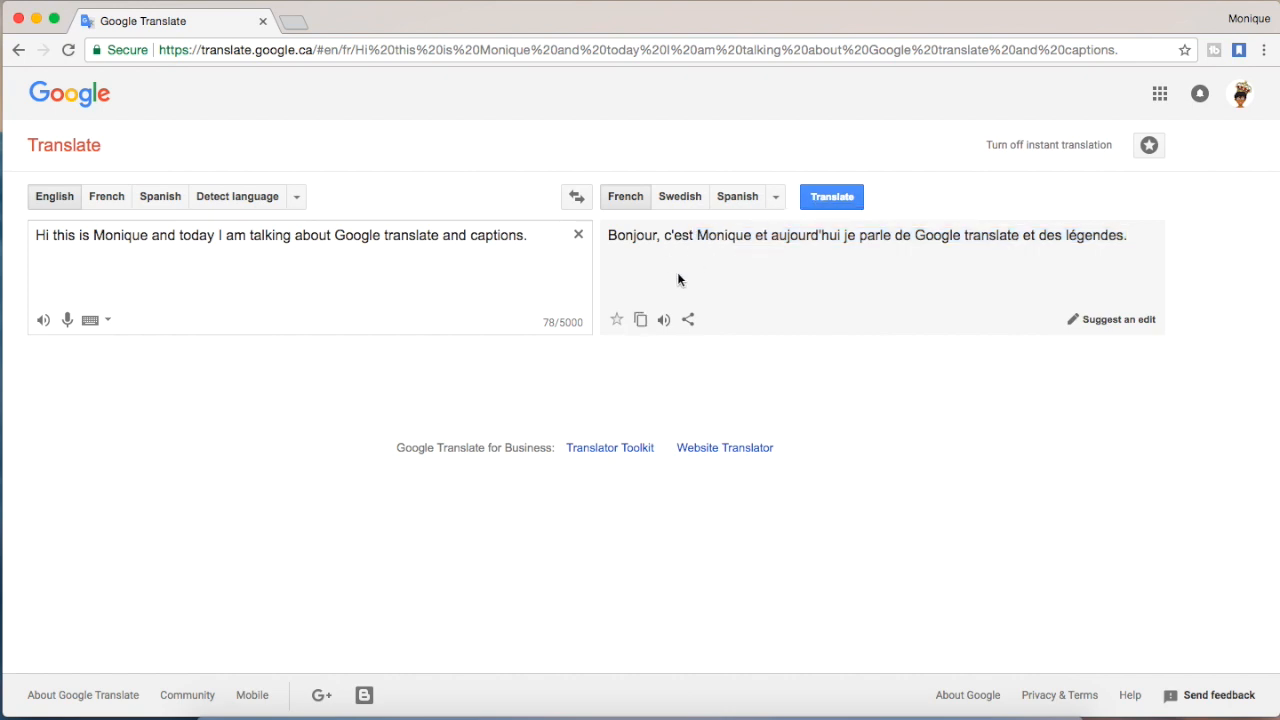
{"action": "left_click", "coordinate": [776, 196]}
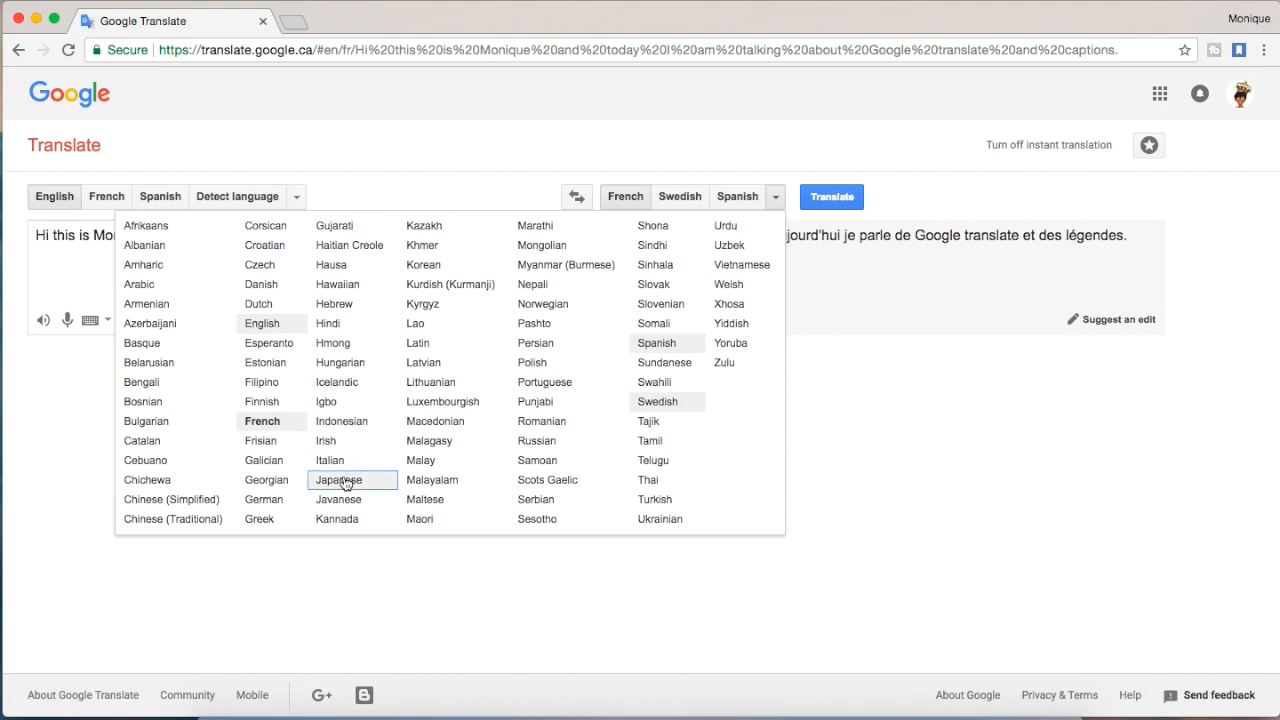
Step: Switch the target language to Japanese and copy the resulting Japanese translation
{"action": "left_click", "coordinate": [338, 480]}
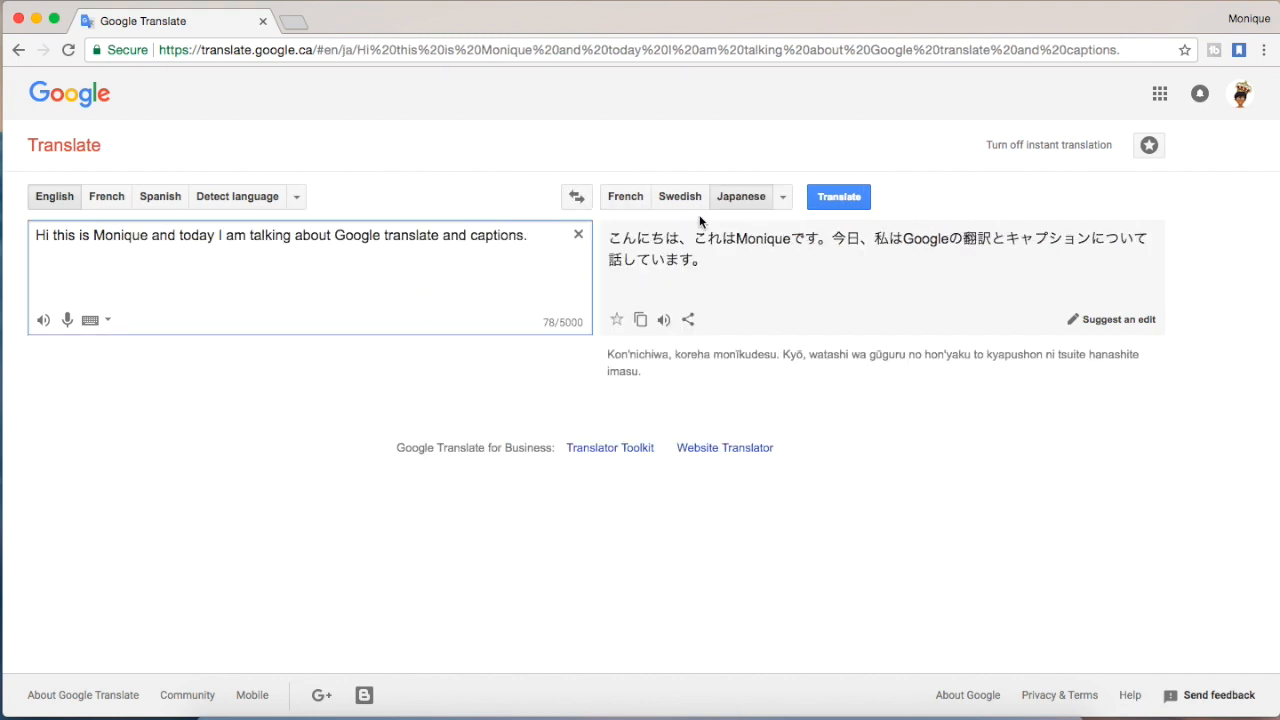
{"action": "left_click", "coordinate": [876, 248]}
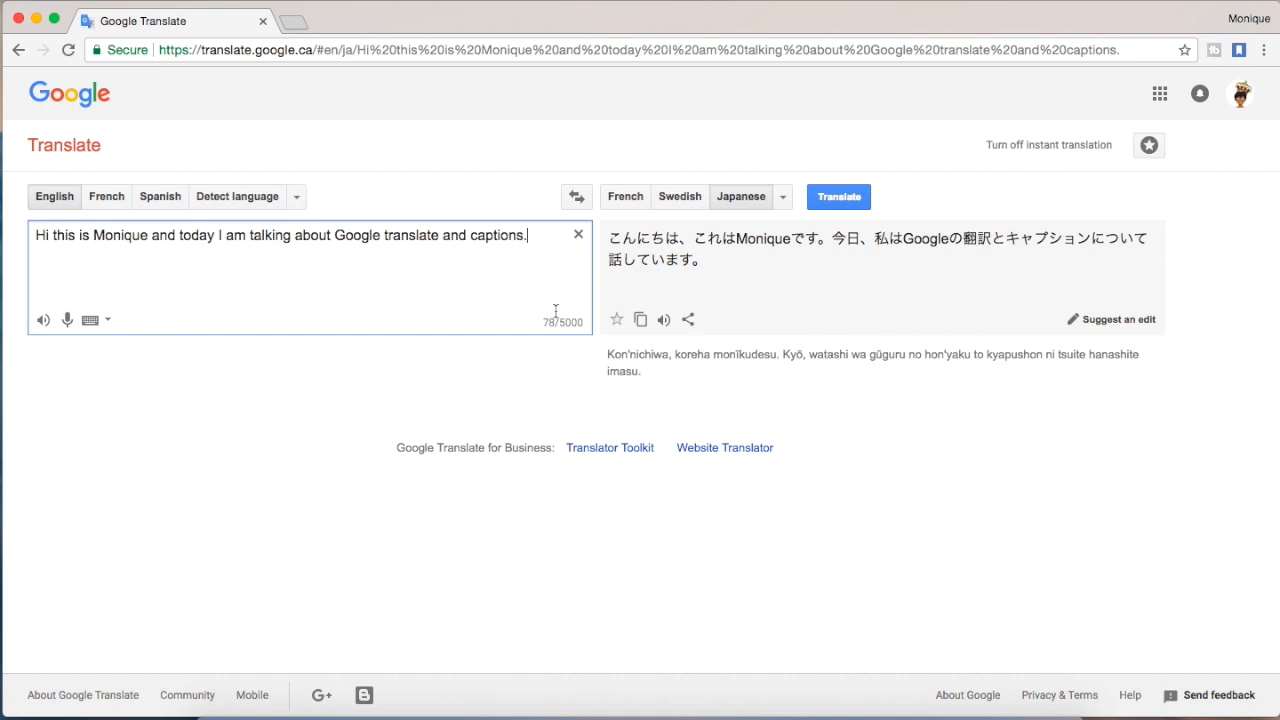
{"action": "right_click", "coordinate": [880, 248]}
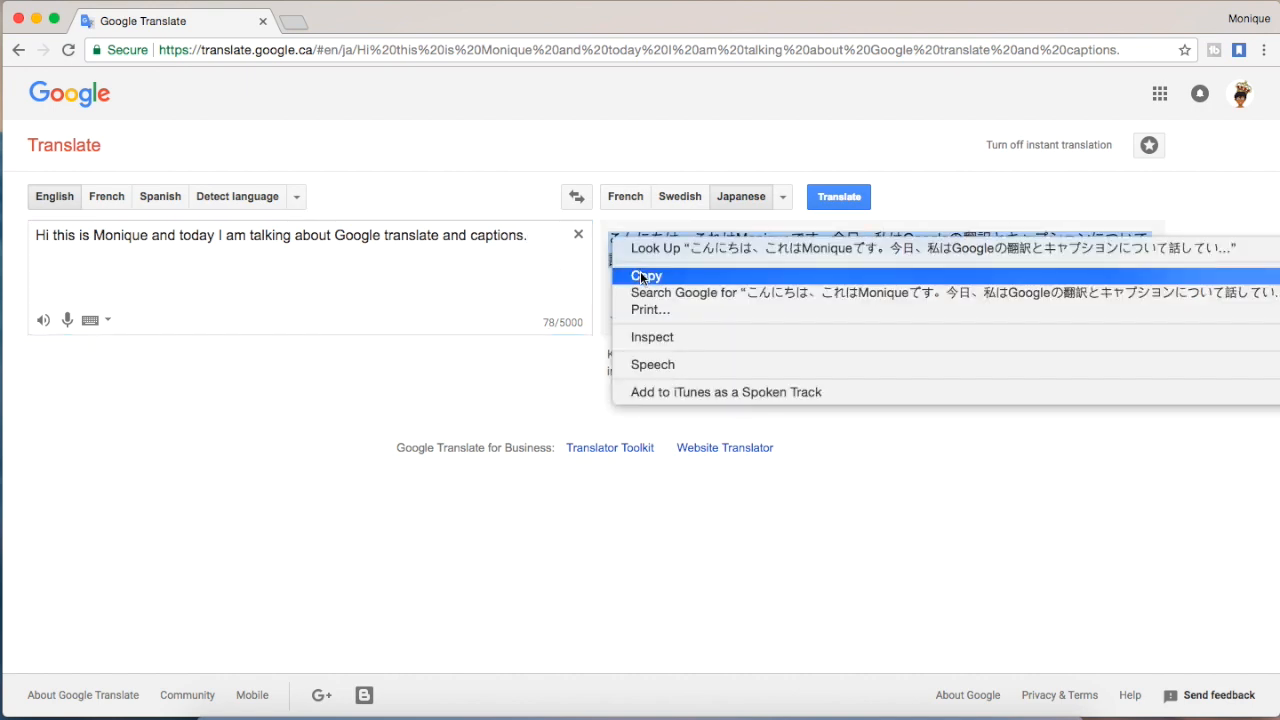
{"action": "left_click", "coordinate": [292, 20]}
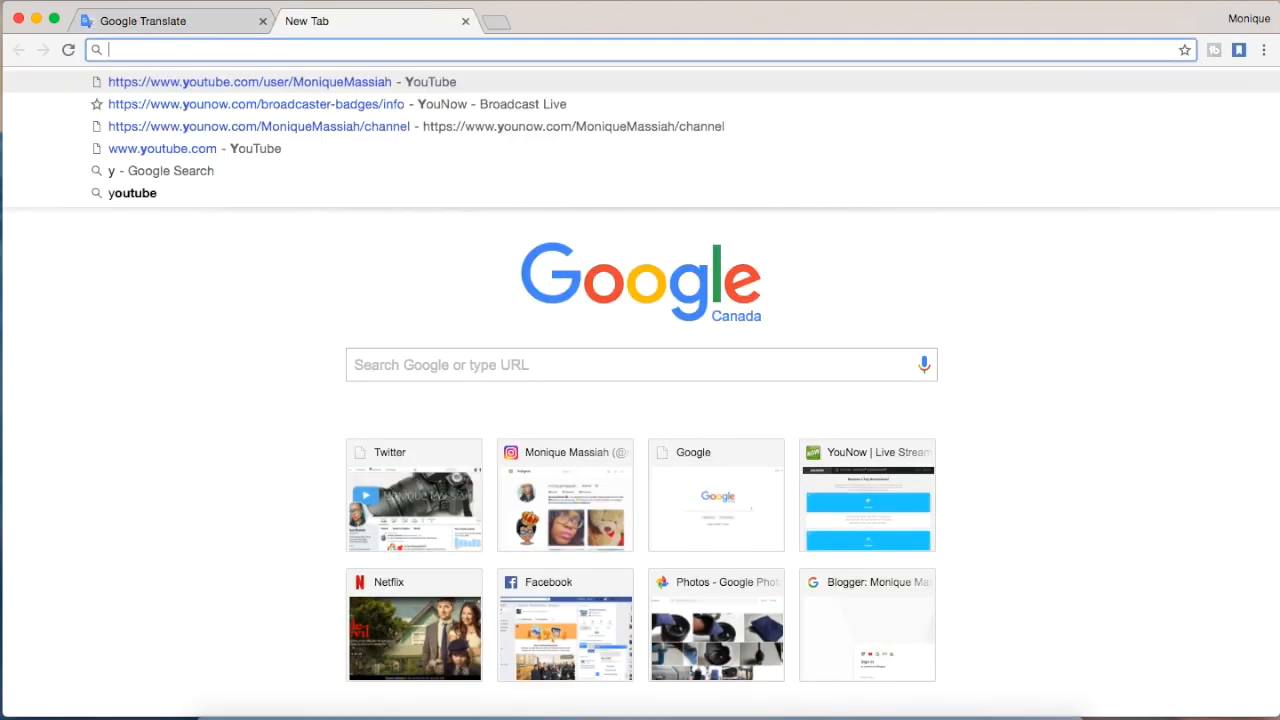
Step: Go to the YouTube channel, enter Creator Studio and edit the AWESOME MUSIC FESTIVAL IN CANADA! Rosebud video
{"action": "left_click", "coordinate": [250, 80]}
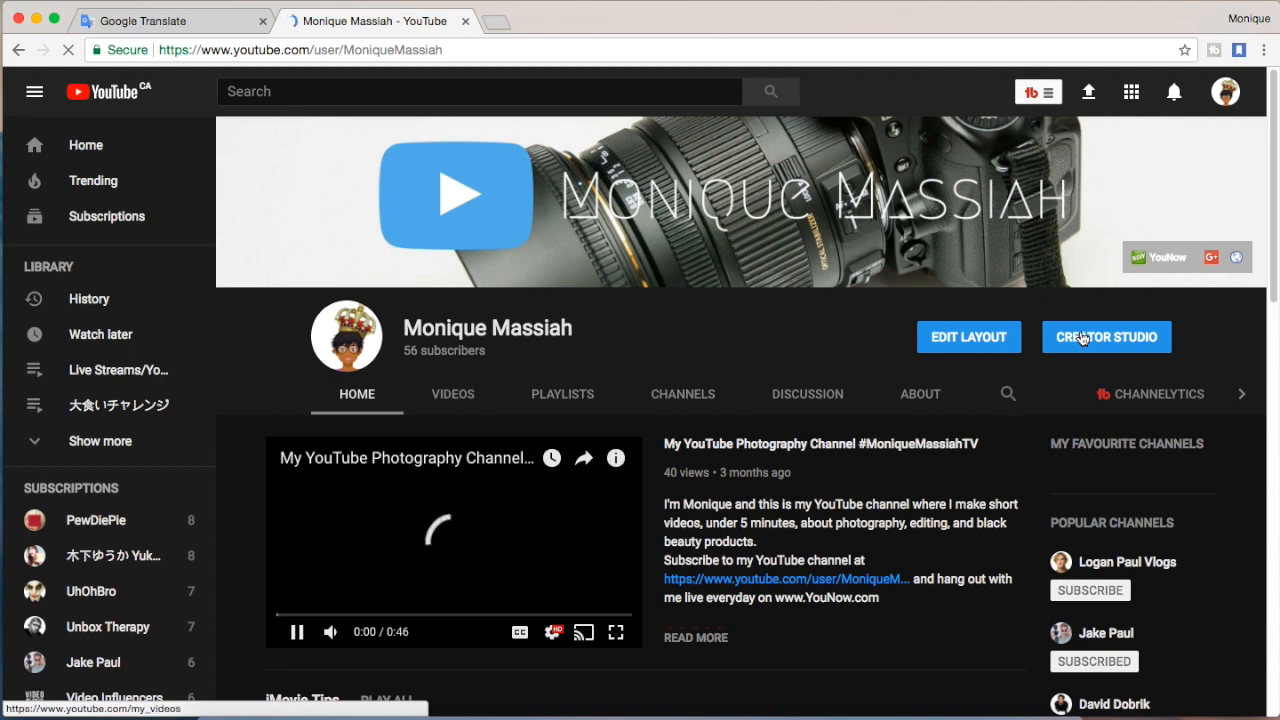
{"action": "left_click", "coordinate": [1106, 336]}
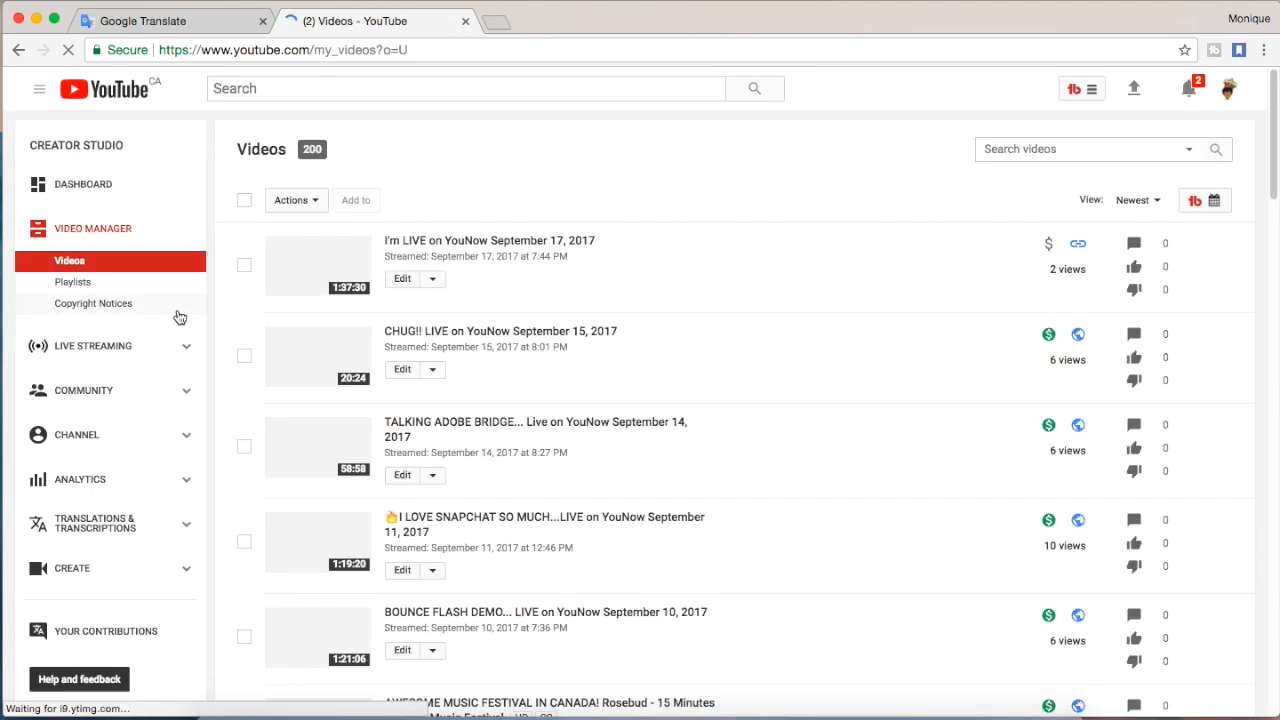
{"action": "scroll", "scroll_direction": "down", "scroll_amount": 3}
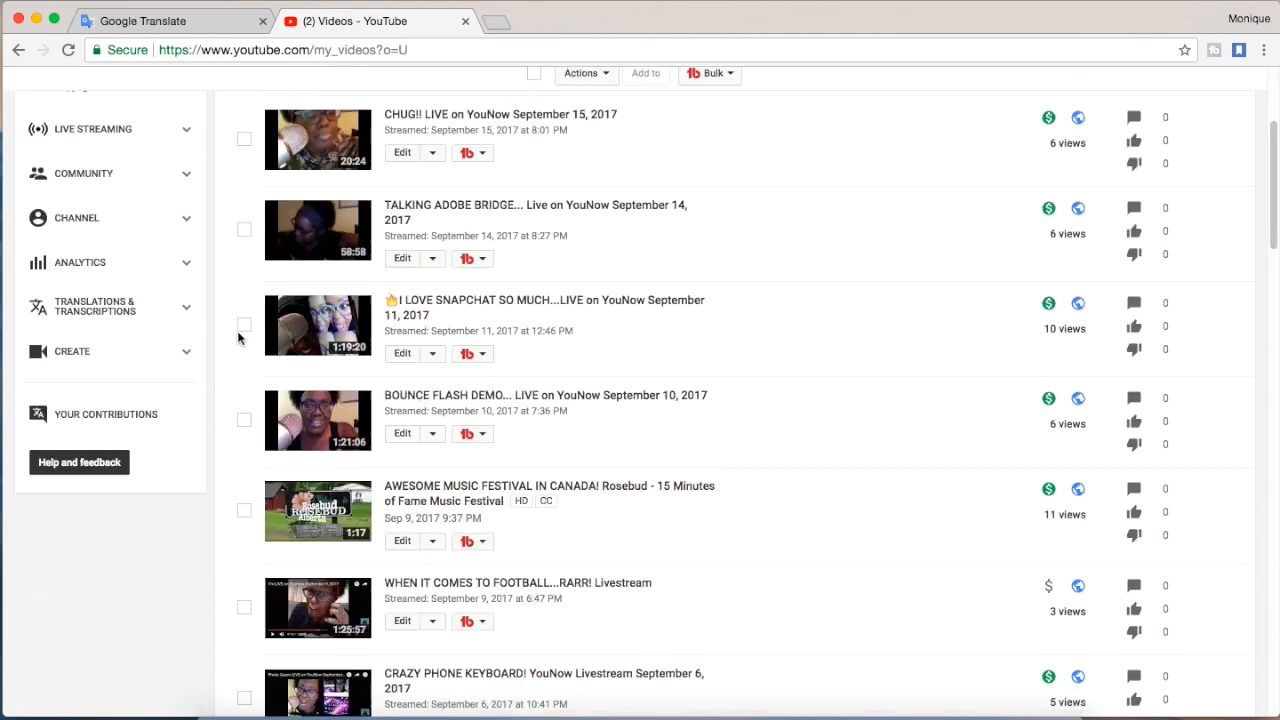
{"action": "scroll", "scroll_direction": "down", "scroll_amount": 3}
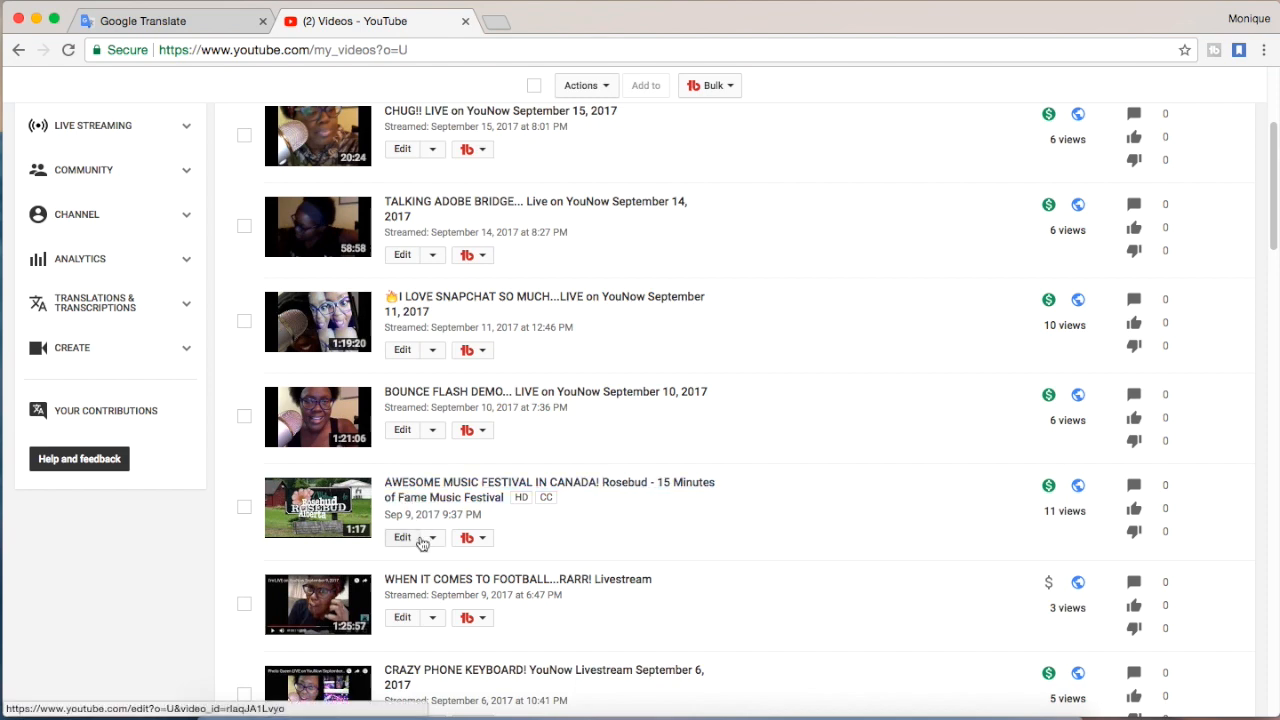
{"action": "left_click", "coordinate": [400, 536]}
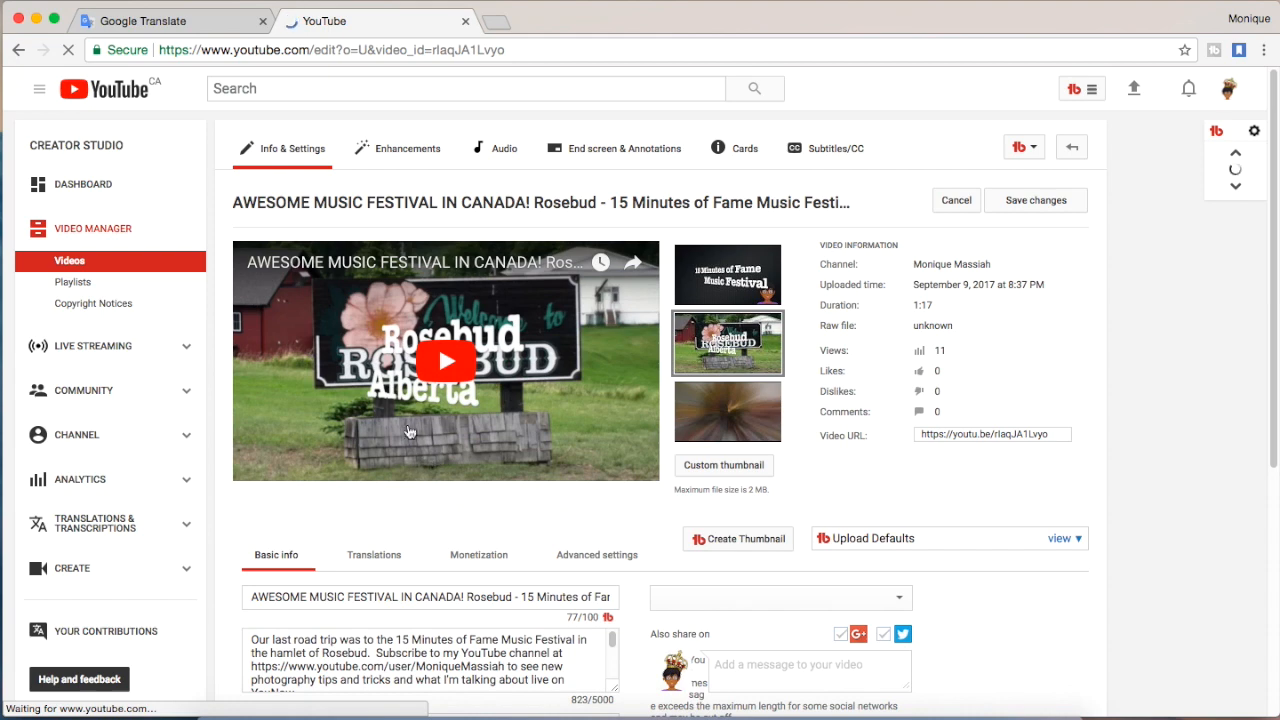
Step: Go to Subtitles/CC and view the published English subtitle track's caption lines
{"action": "left_click", "coordinate": [824, 148]}
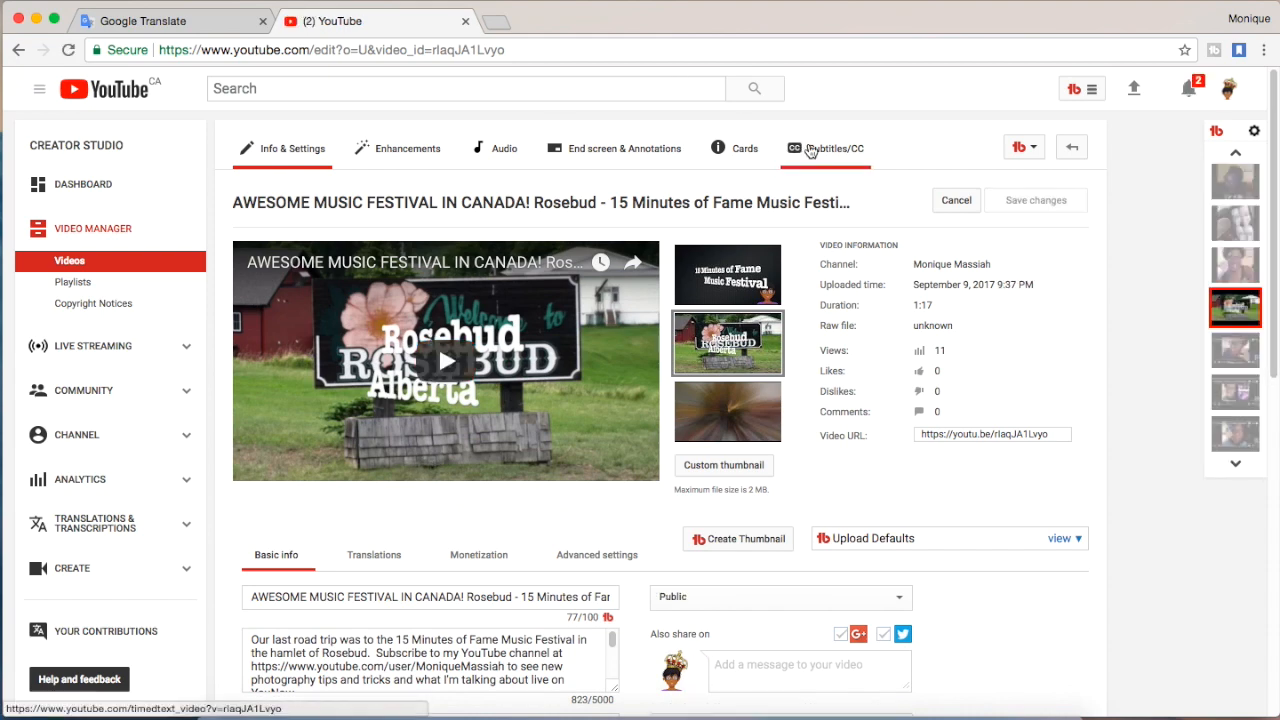
{"action": "left_click", "coordinate": [824, 148]}
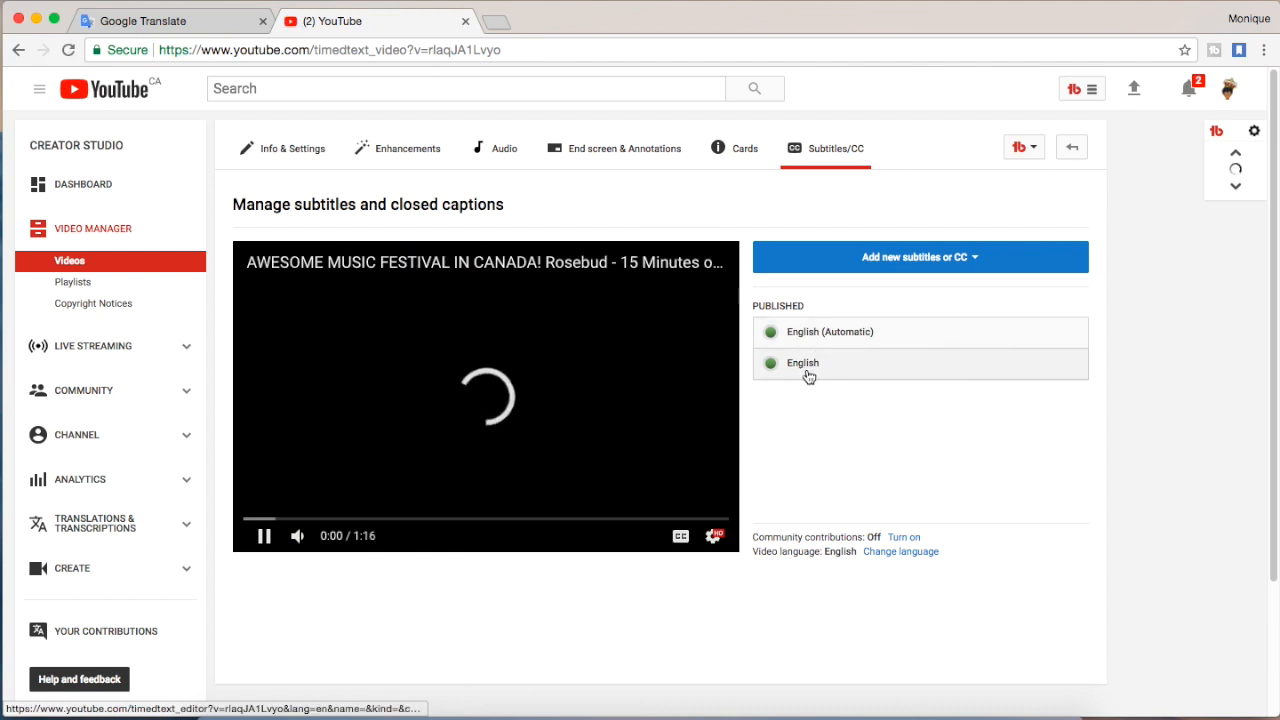
{"action": "left_click", "coordinate": [804, 364]}
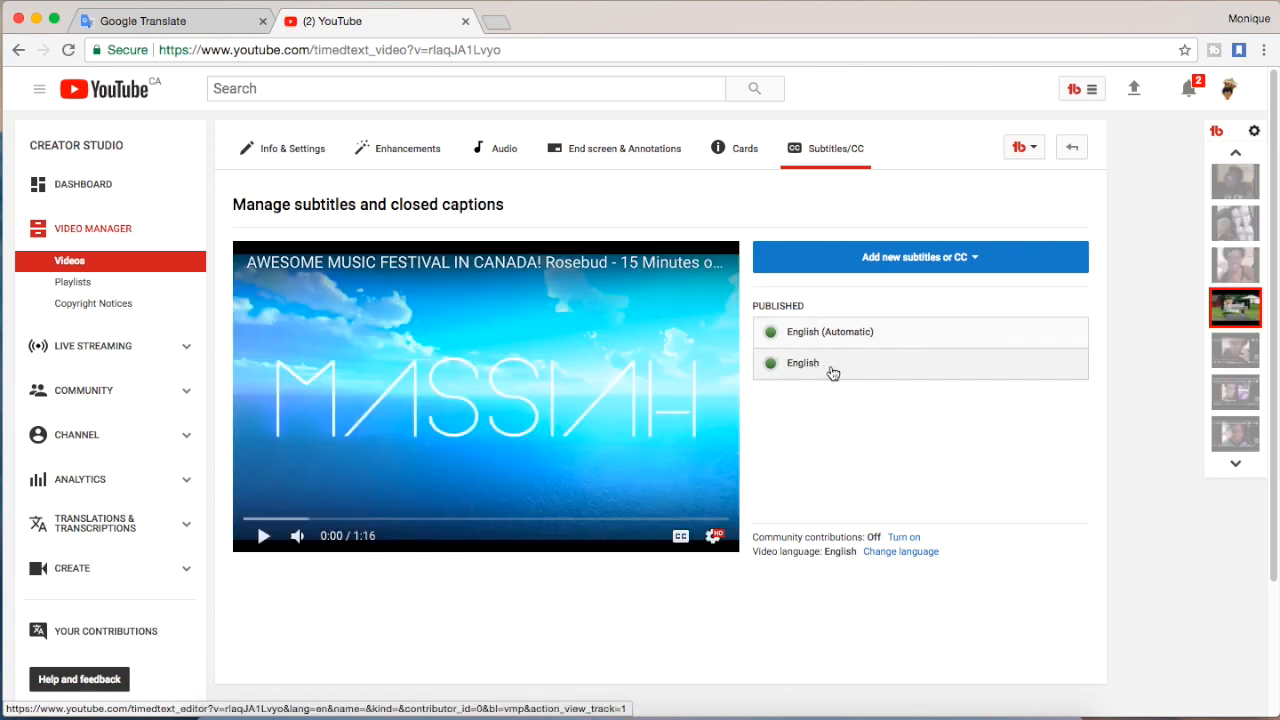
{"action": "left_click", "coordinate": [804, 362]}
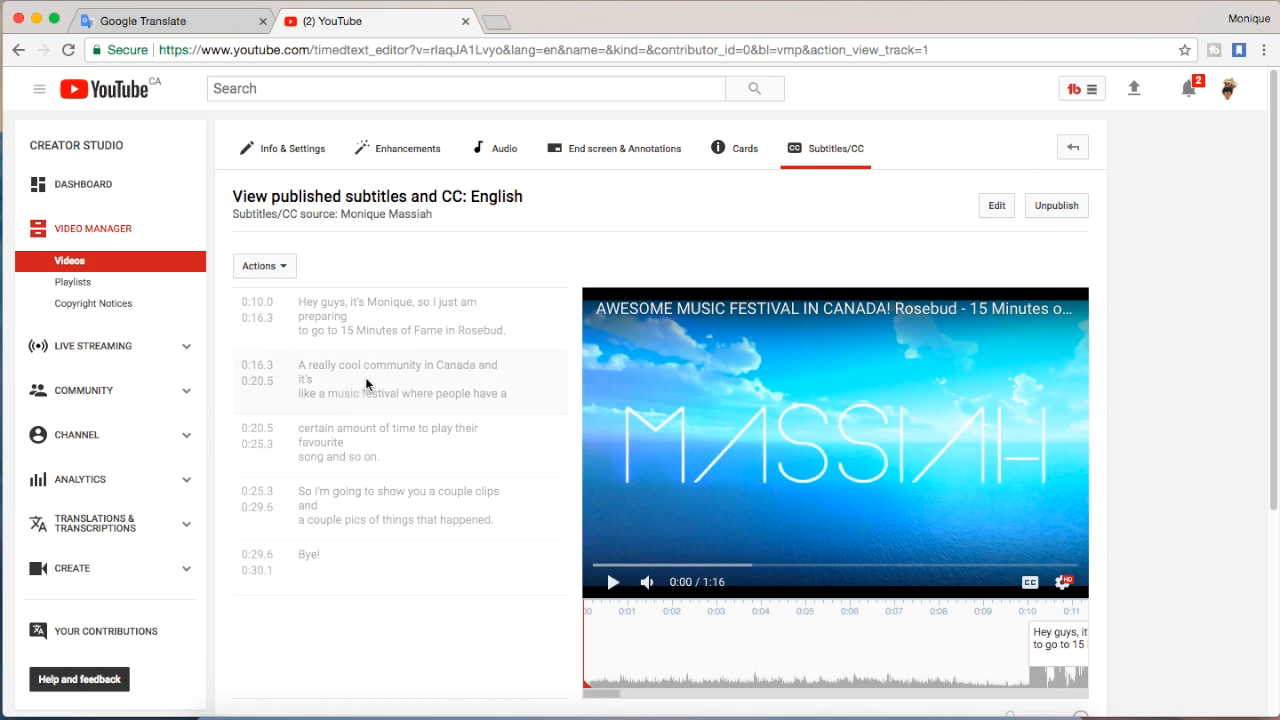
{"action": "mouse_move", "coordinate": [734, 148]}
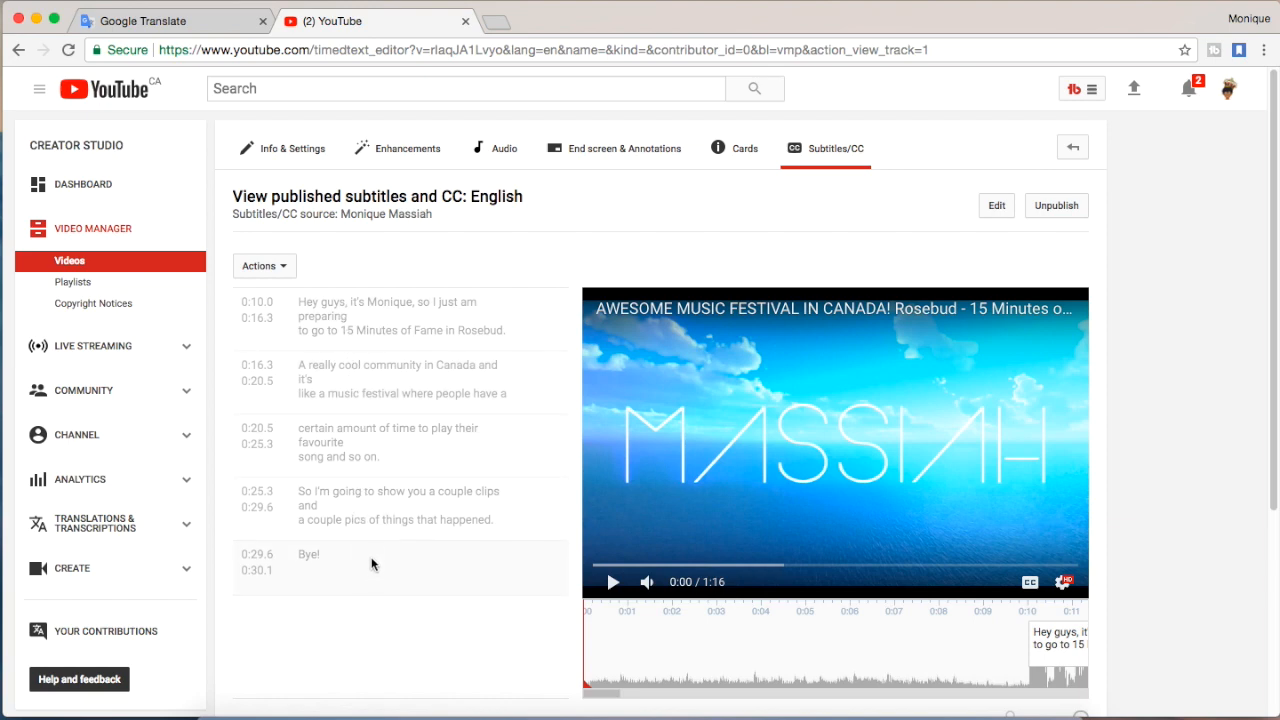
{"action": "mouse_move", "coordinate": [372, 552]}
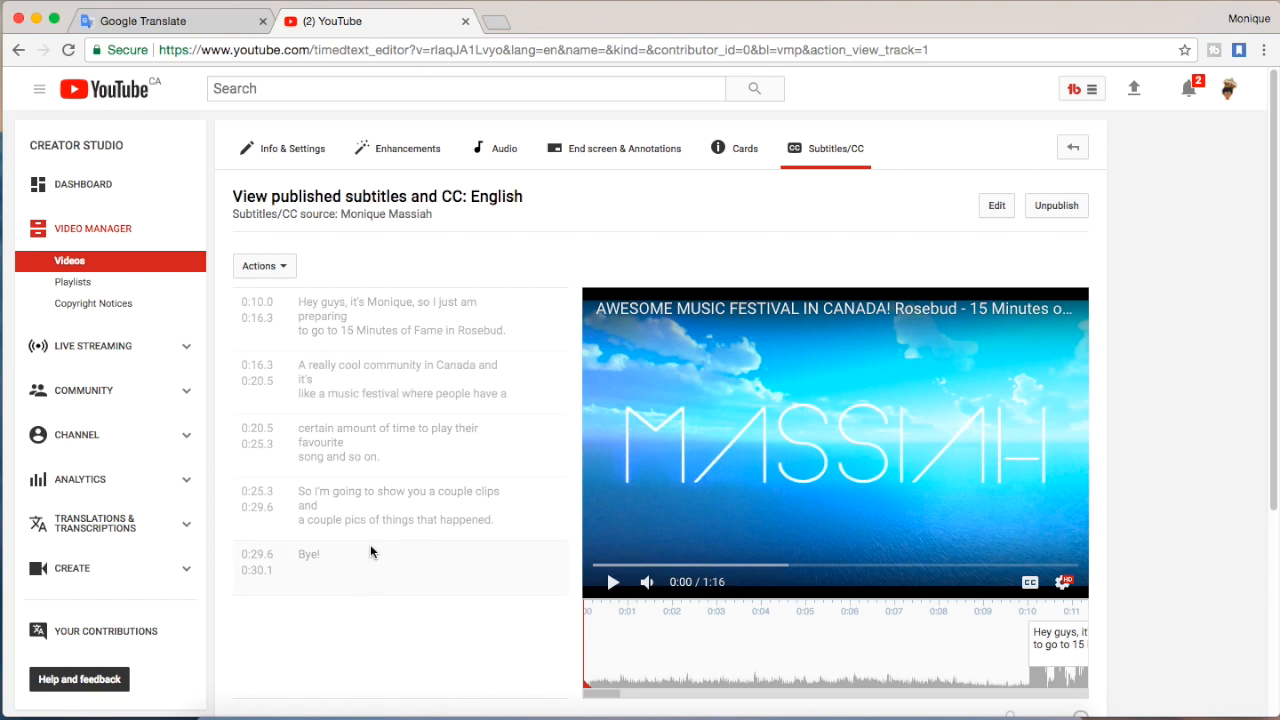
Step: Add new subtitles, searching 'japa' and choosing Japanese as the new track language
{"action": "left_click", "coordinate": [834, 148]}
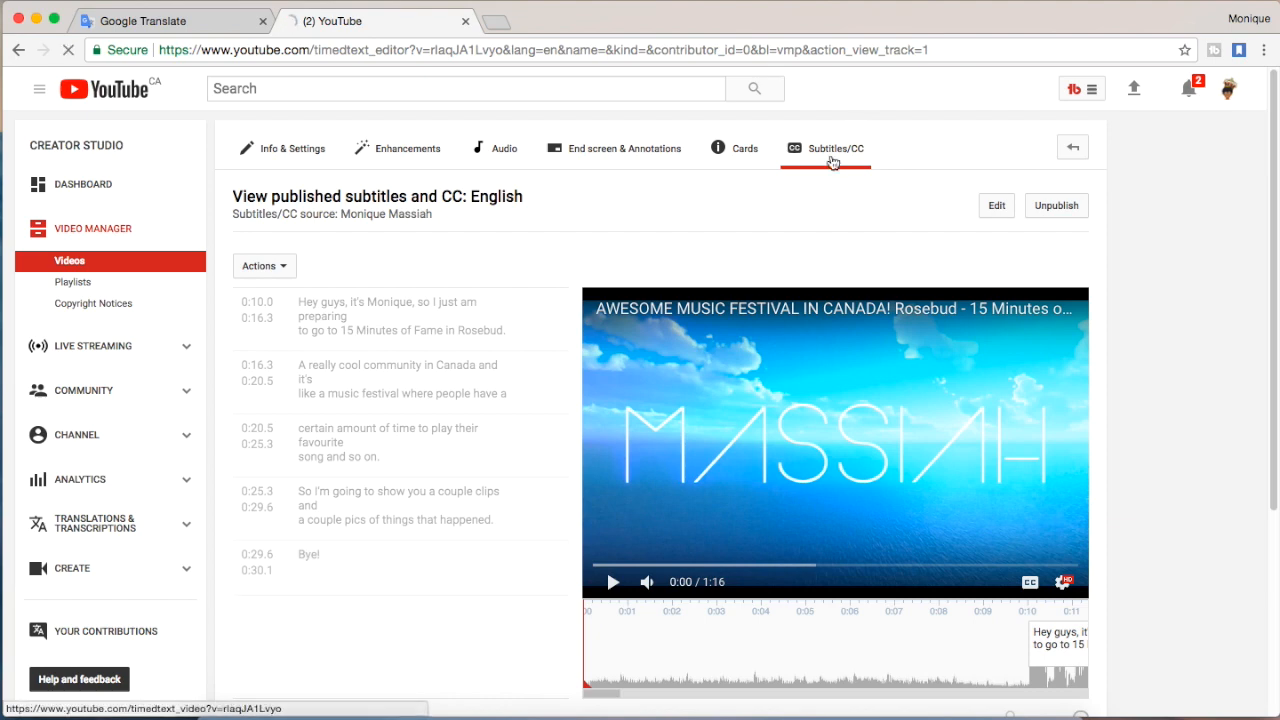
{"action": "left_click", "coordinate": [836, 148]}
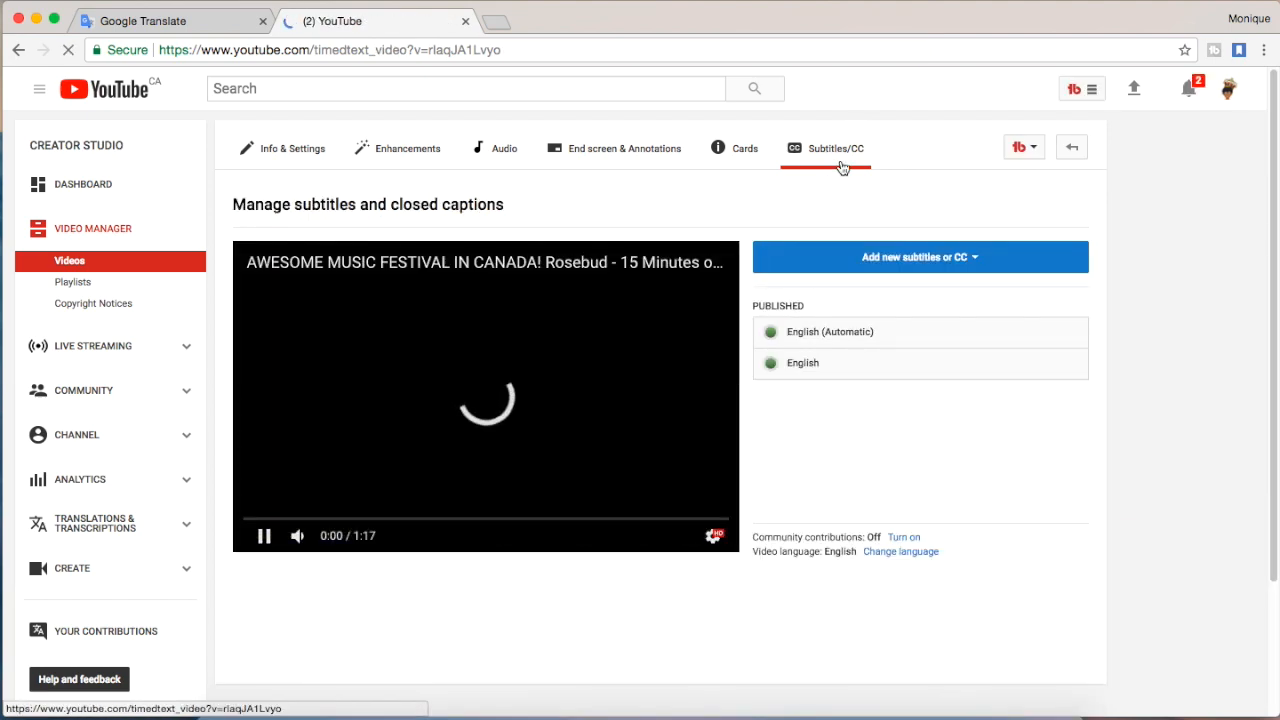
{"action": "left_click", "coordinate": [918, 256]}
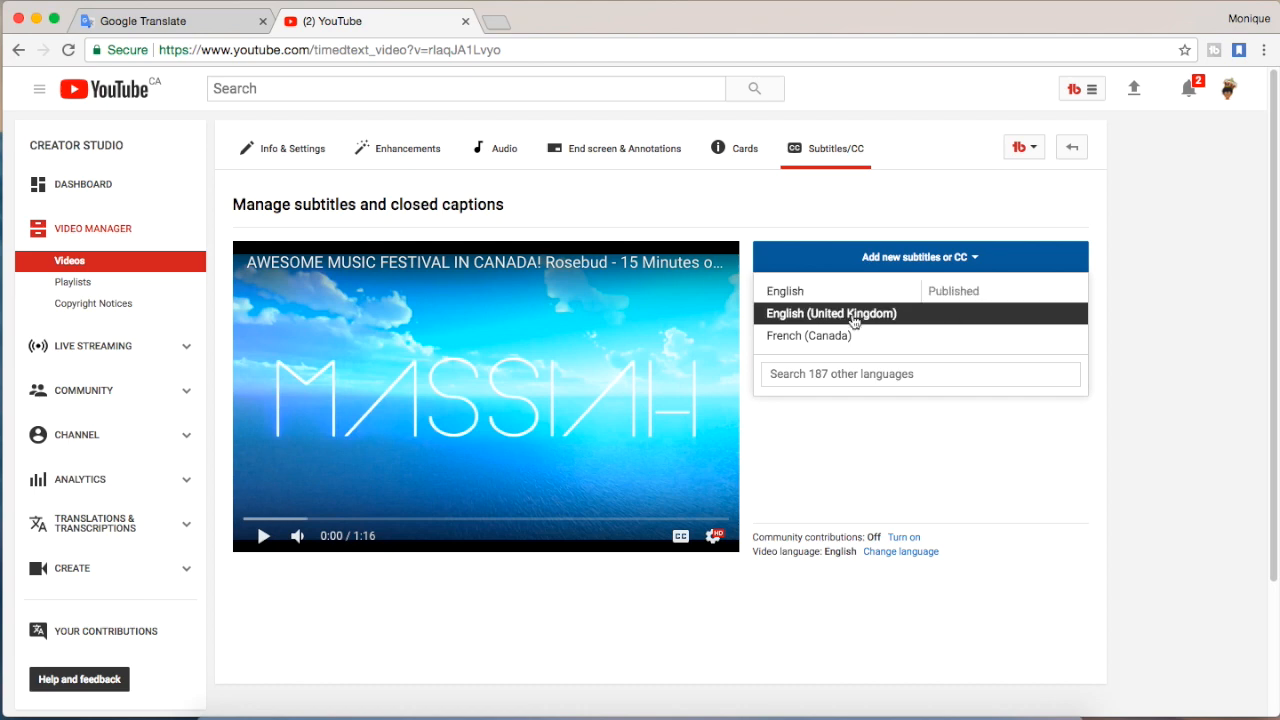
{"action": "type", "text": "japa"}
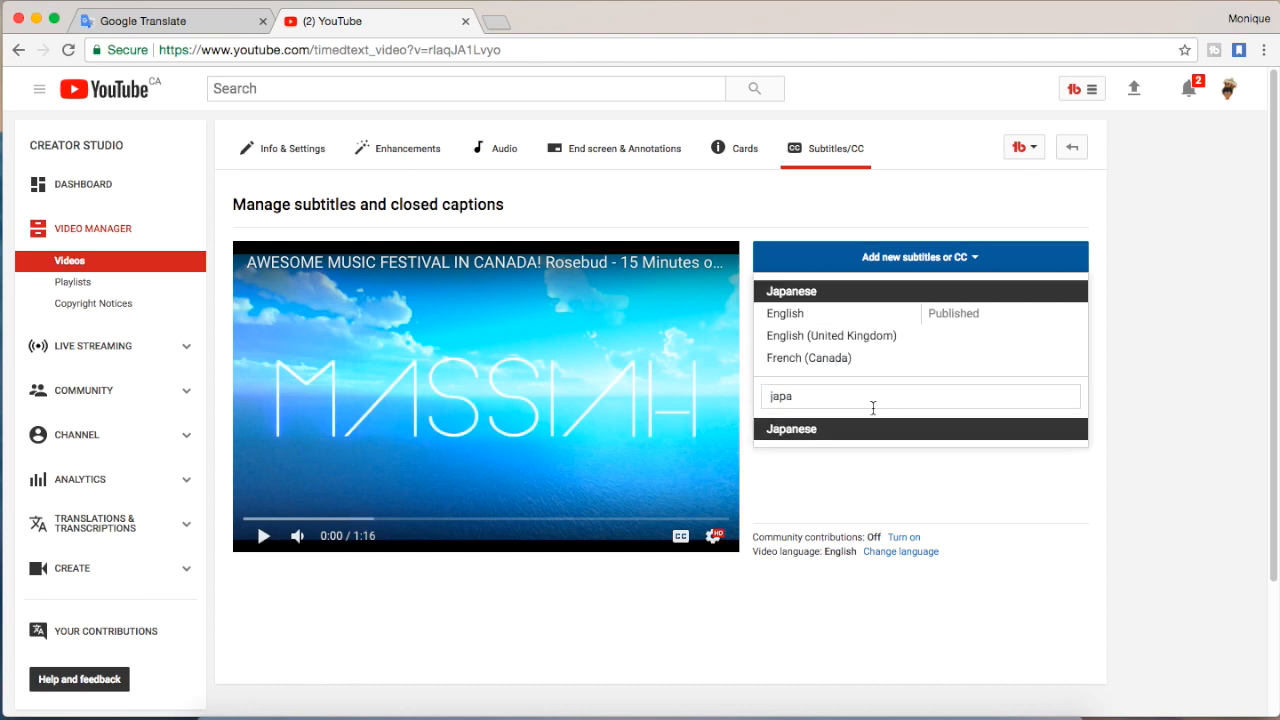
{"action": "left_click", "coordinate": [792, 428]}
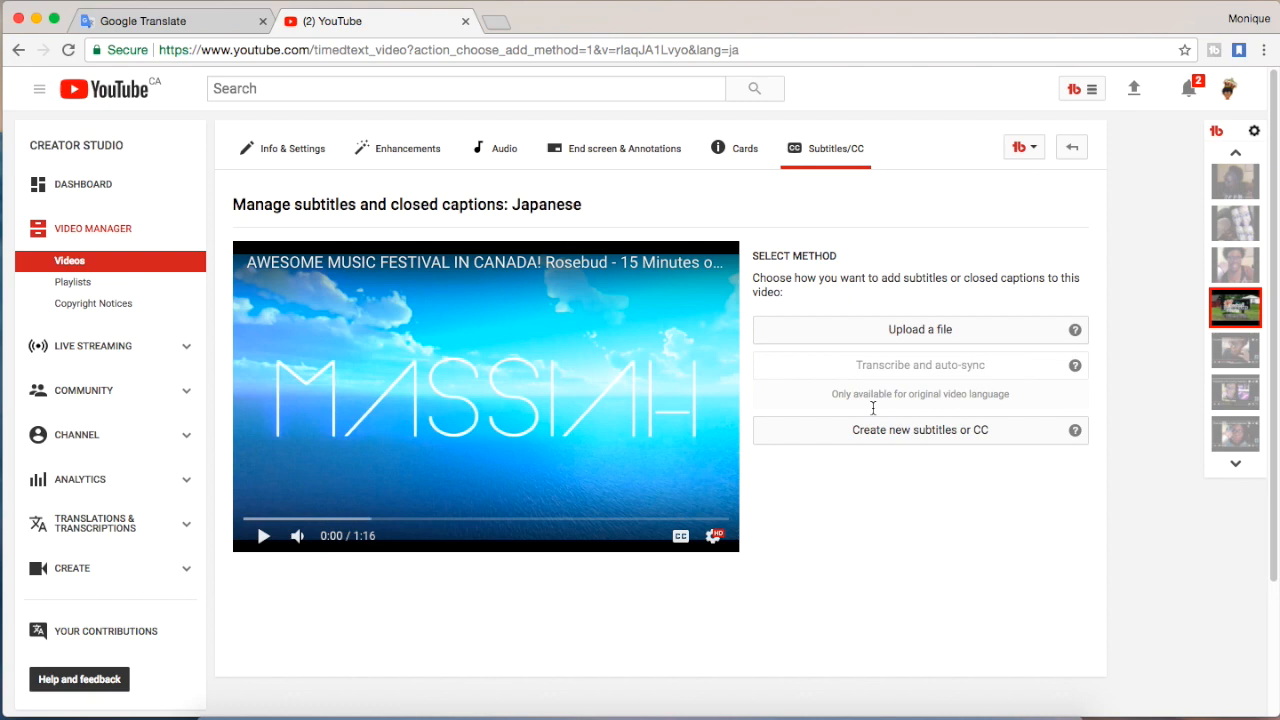
{"action": "mouse_move", "coordinate": [870, 368]}
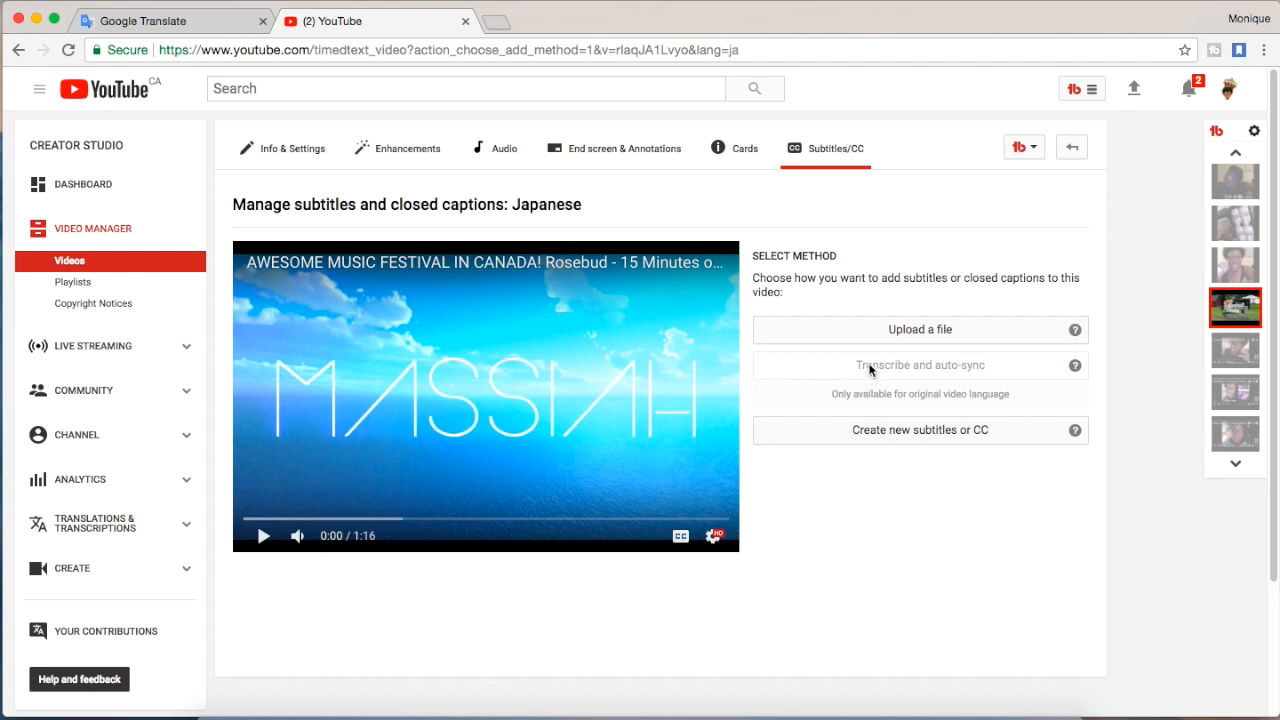